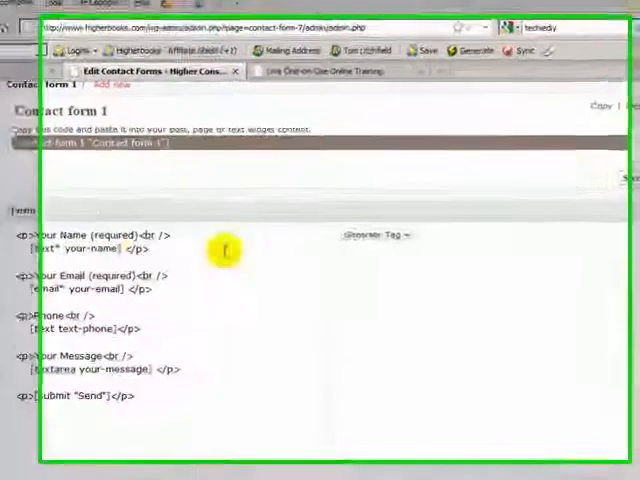
- Generate a text field tag with the Akismet author-name option and add akismet:author to your-name
{"action": "left_click", "coordinate": [378, 236]}
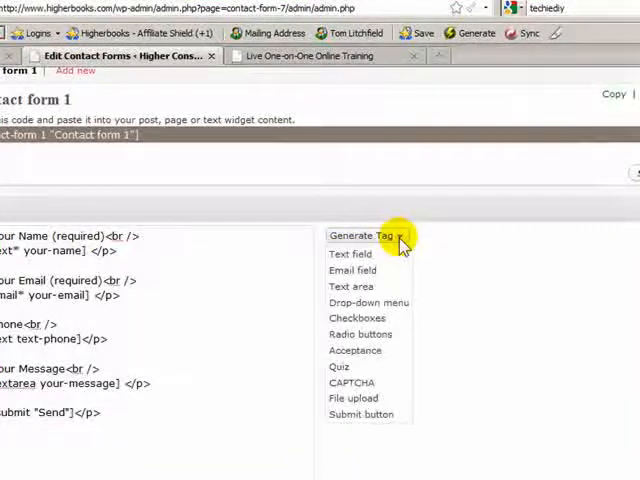
{"action": "mouse_move", "coordinate": [350, 252]}
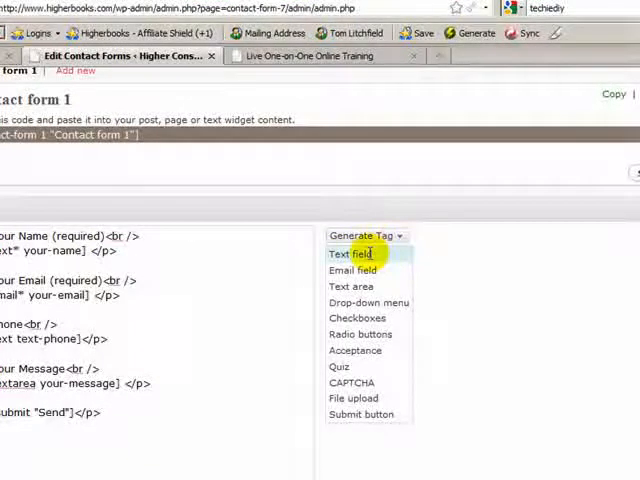
{"action": "left_click", "coordinate": [352, 252]}
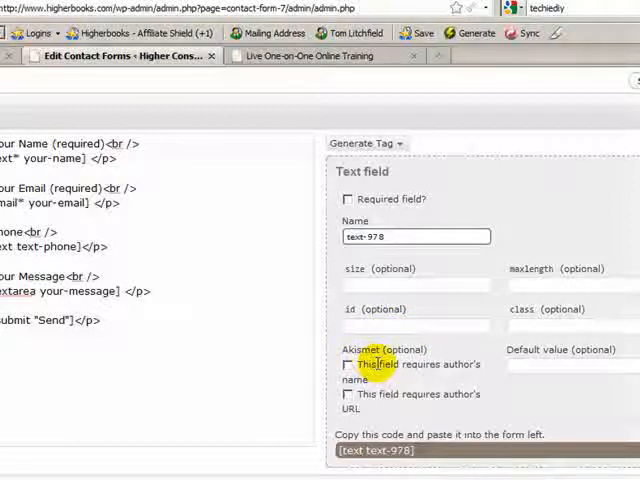
{"action": "mouse_move", "coordinate": [410, 368]}
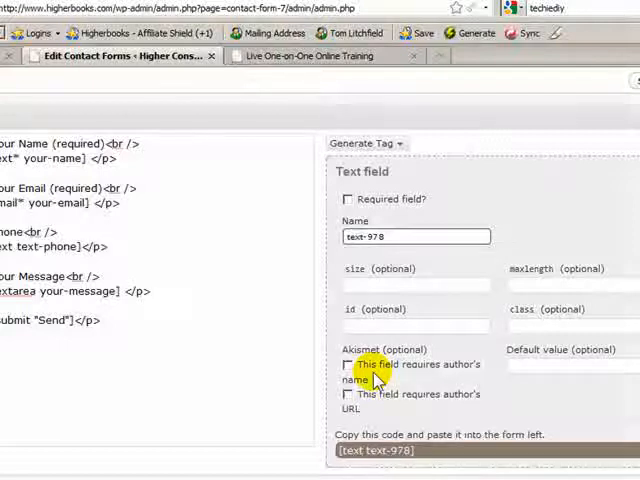
{"action": "left_click", "coordinate": [348, 364]}
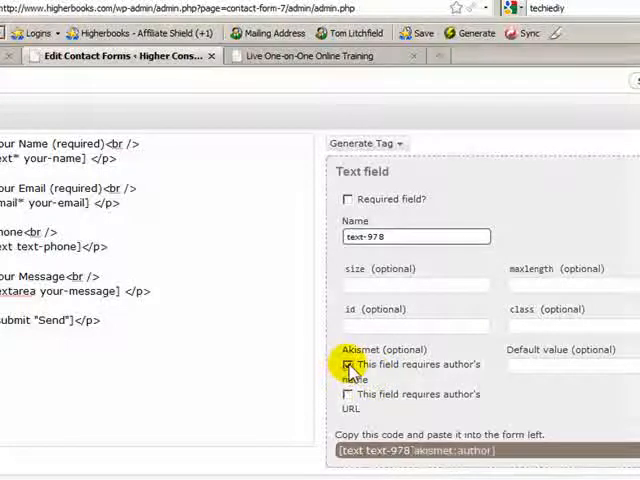
{"action": "left_click", "coordinate": [348, 364]}
{"action": "type", "text": " akismet:author"}
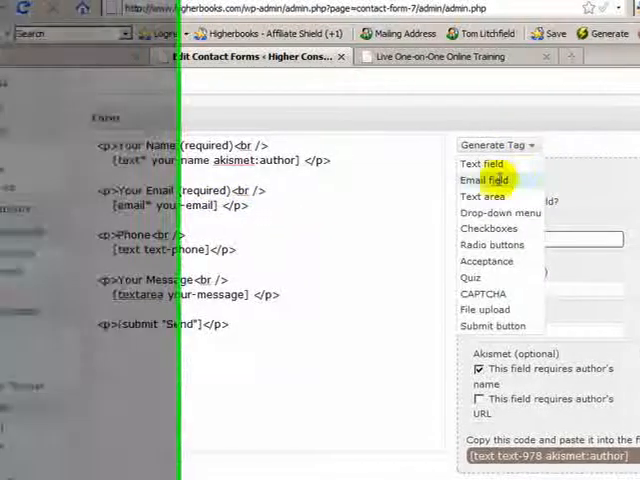
- Generate an email field tag with the Akismet author-email option, renamed to your-email
{"action": "left_click", "coordinate": [480, 180]}
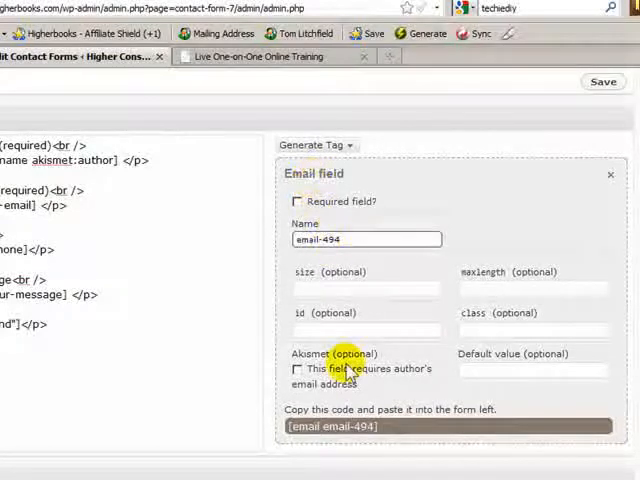
{"action": "left_click", "coordinate": [296, 368]}
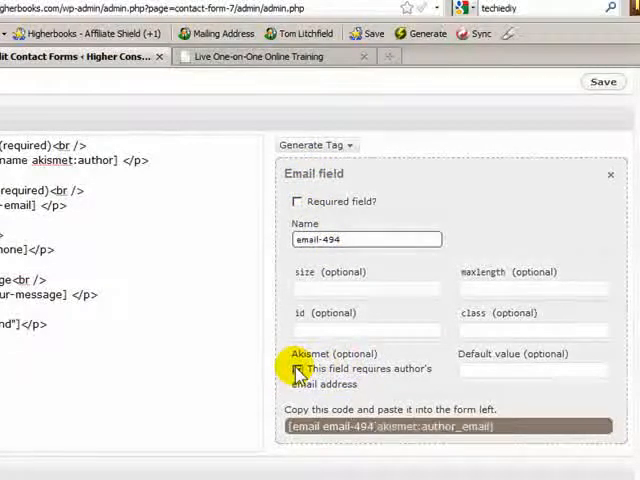
{"action": "left_click", "coordinate": [296, 368]}
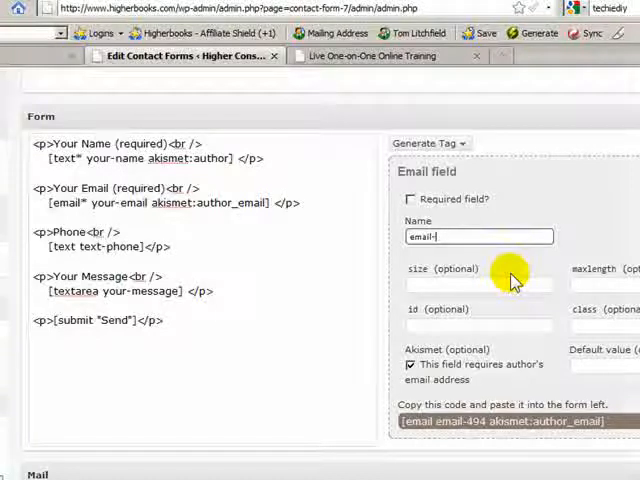
{"action": "type", "text": "your-"}
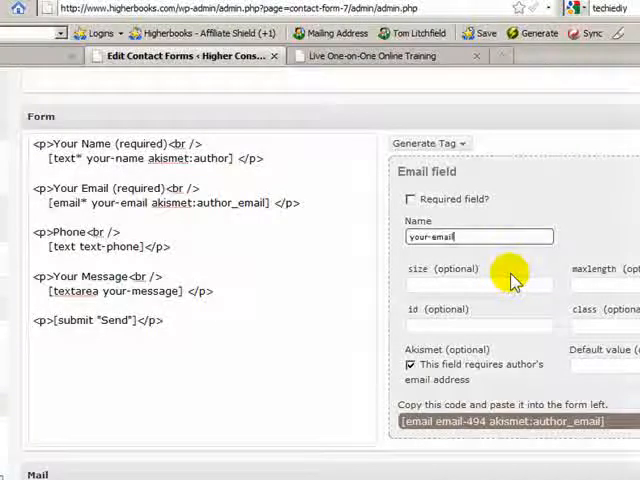
- Give the email field a size and place akismet:author_email into the form's email tag
{"action": "left_click", "coordinate": [480, 284]}
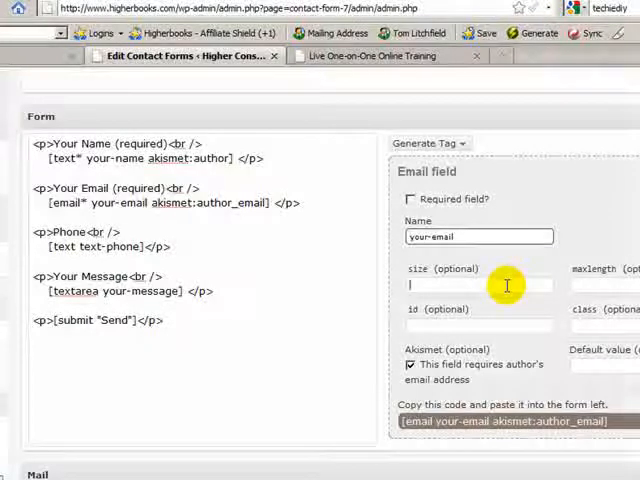
{"action": "left_click", "coordinate": [410, 200]}
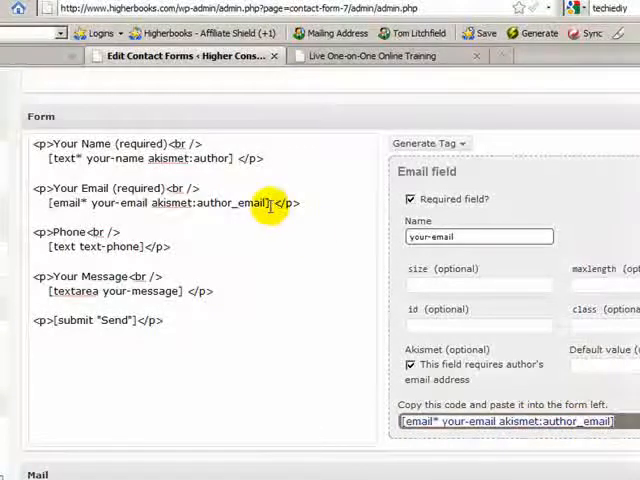
{"action": "double_click", "coordinate": [172, 202]}
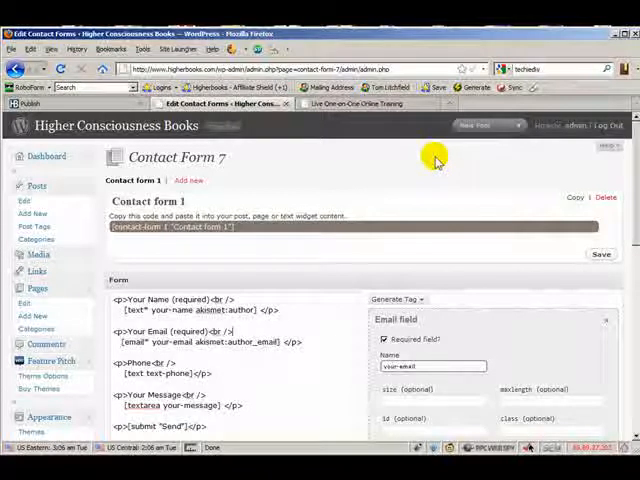
- Save the contact form with its new Akismet options
{"action": "scroll", "scroll_direction": "down", "scroll_amount": 3}
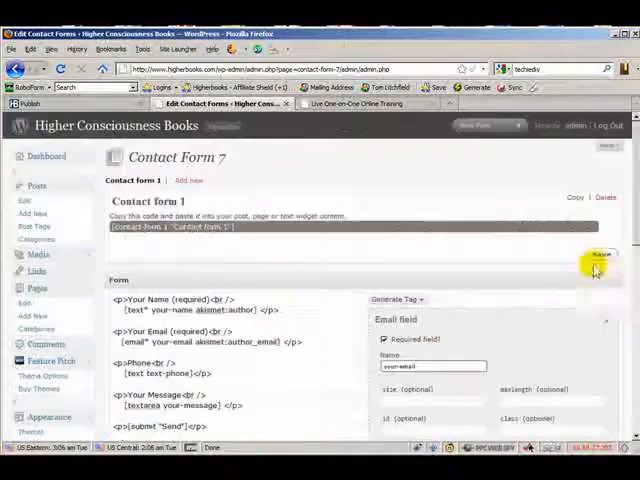
{"action": "left_click", "coordinate": [600, 256]}
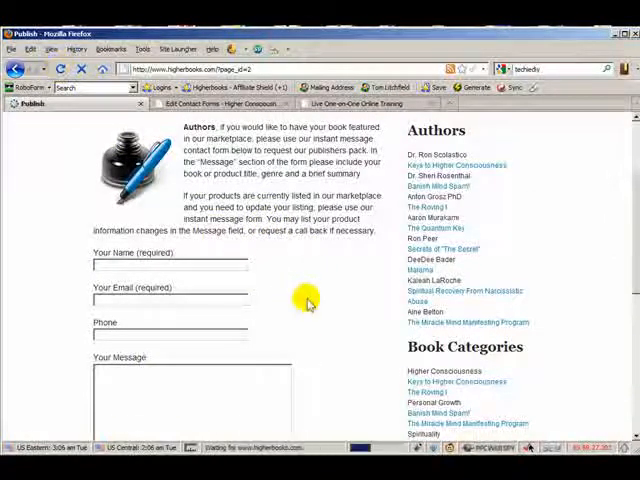
- Send a test submission on the live contact page with the message 'this is a test'
{"action": "scroll", "scroll_direction": "down", "scroll_amount": 3}
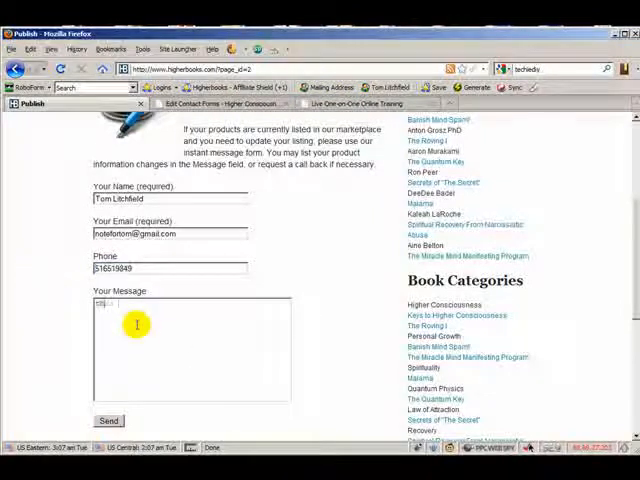
{"action": "type", "text": "this is a test"}
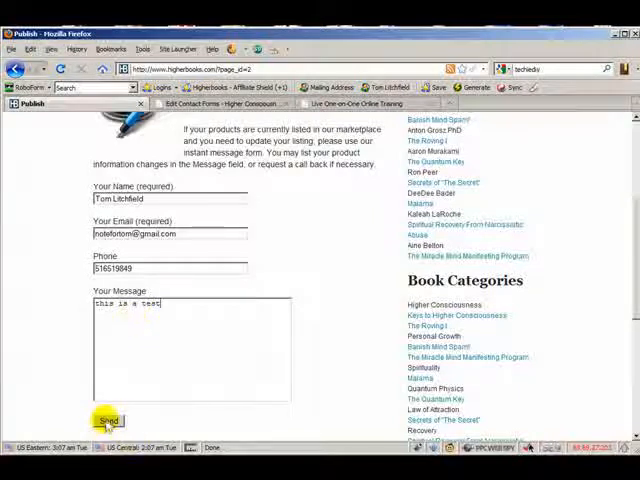
{"action": "left_click", "coordinate": [108, 420]}
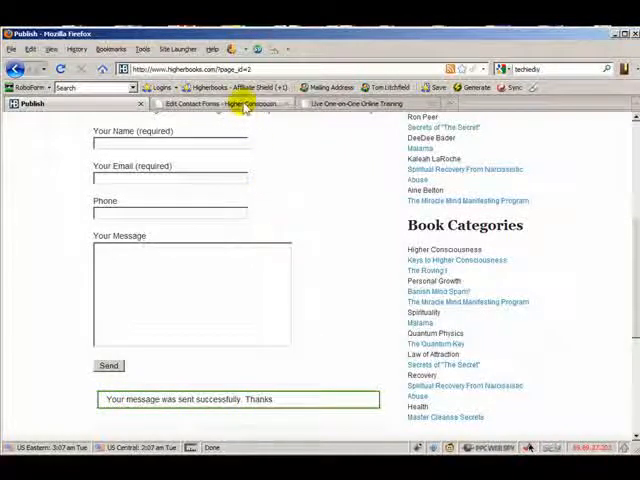
- Review the Mail and Messages sections back in the Contact Form 7 admin tab
{"action": "left_click", "coordinate": [220, 104]}
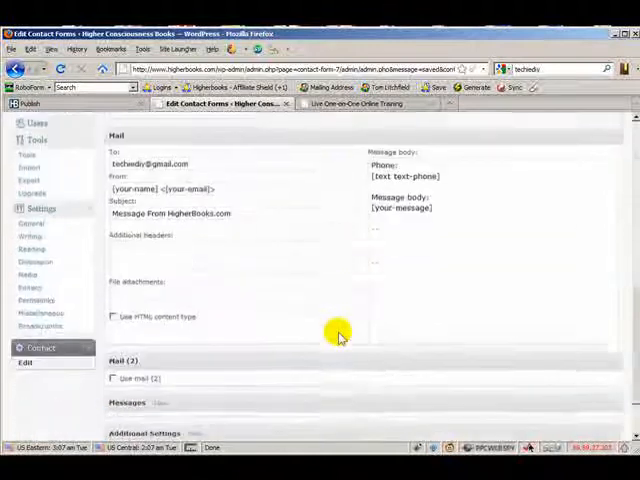
{"action": "scroll", "scroll_direction": "down", "scroll_amount": 3}
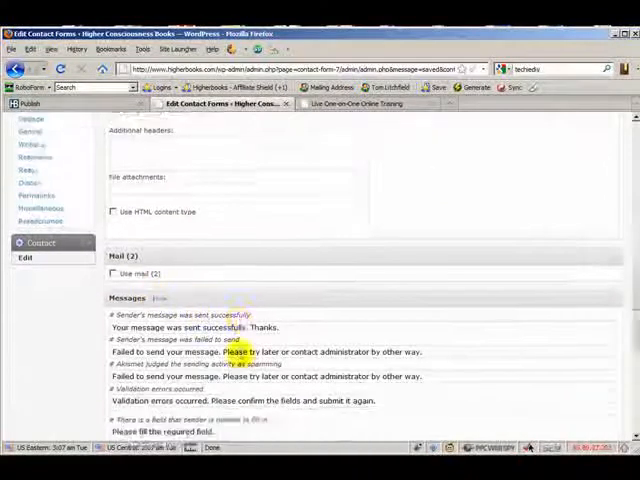
{"action": "scroll", "scroll_direction": "down", "scroll_amount": 3}
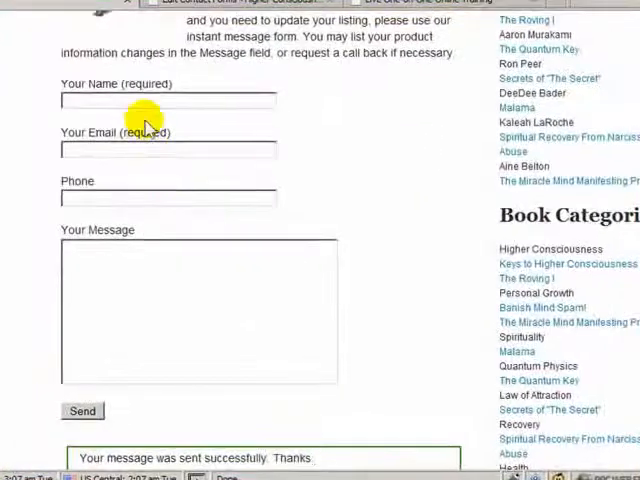
- Submit name tom, phone 51651 and message 'test 2' with email blank, triggering the validation error
{"action": "type", "text": "tom"}
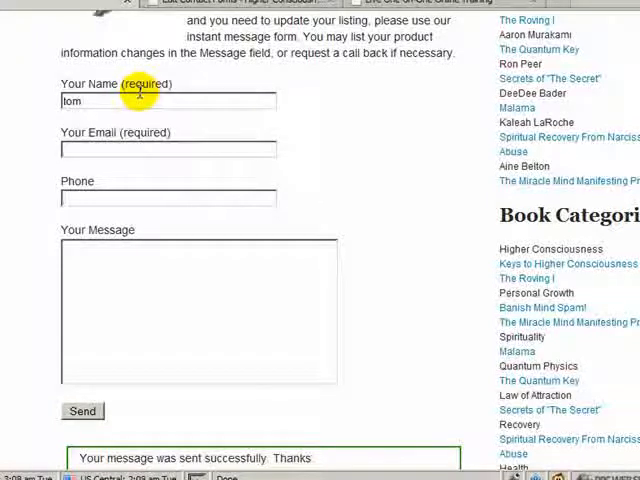
{"action": "type", "text": "51651"}
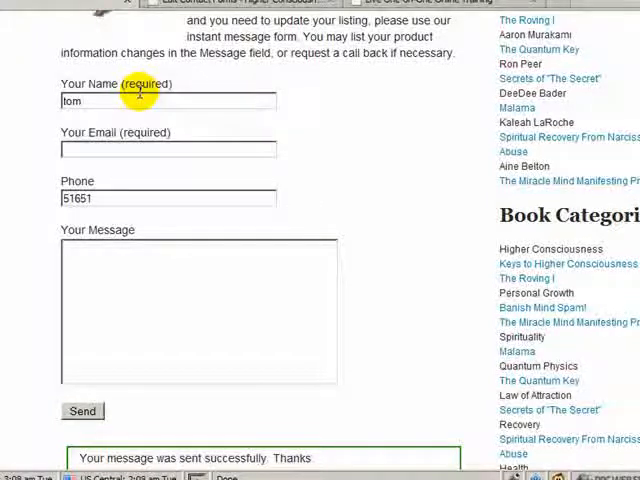
{"action": "type", "text": "test 2"}
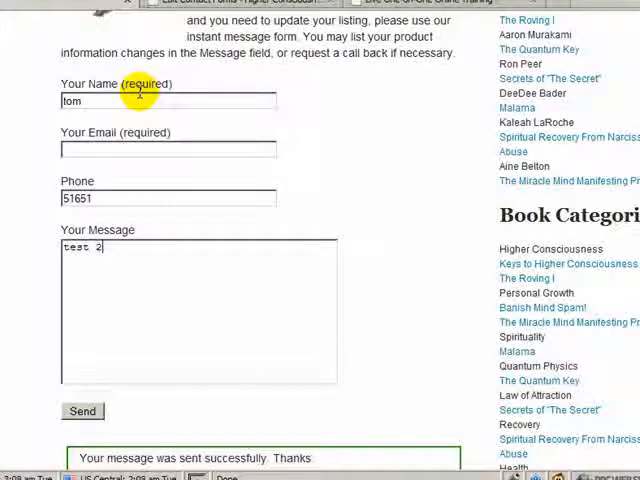
{"action": "mouse_move", "coordinate": [250, 284]}
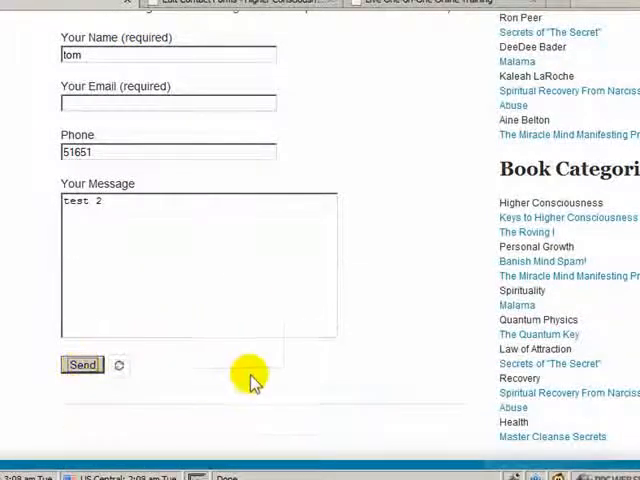
{"action": "left_click", "coordinate": [82, 364]}
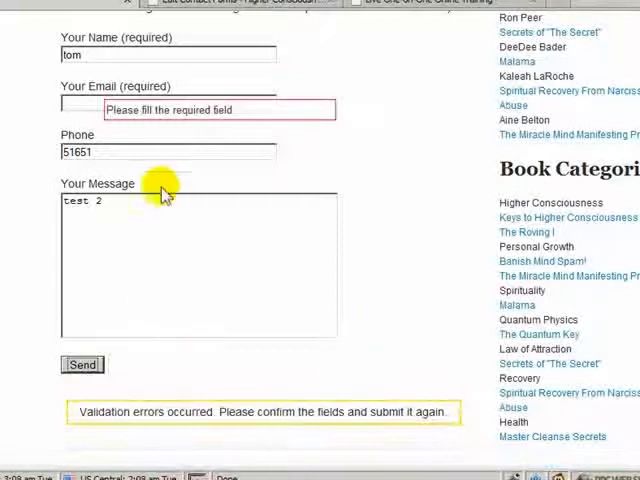
{"action": "left_click", "coordinate": [164, 104]}
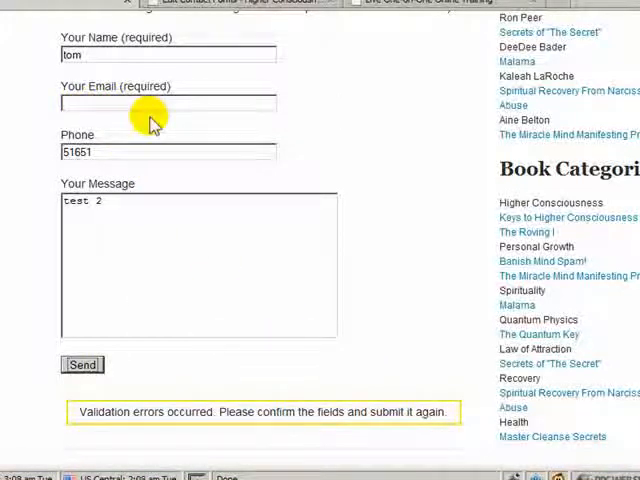
{"action": "mouse_move", "coordinate": [224, 384]}
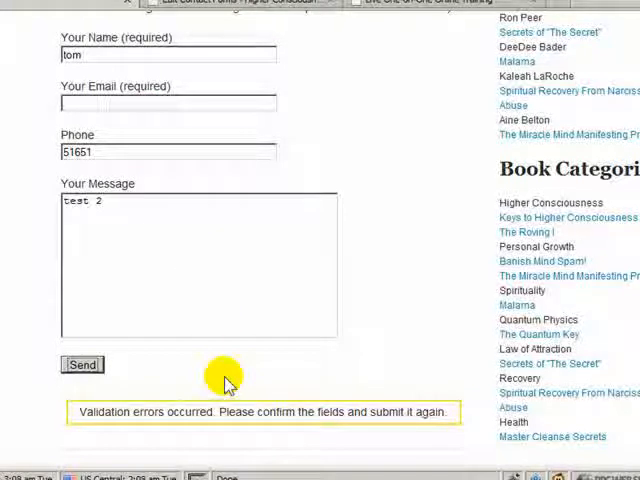
{"action": "mouse_move", "coordinate": [168, 104]}
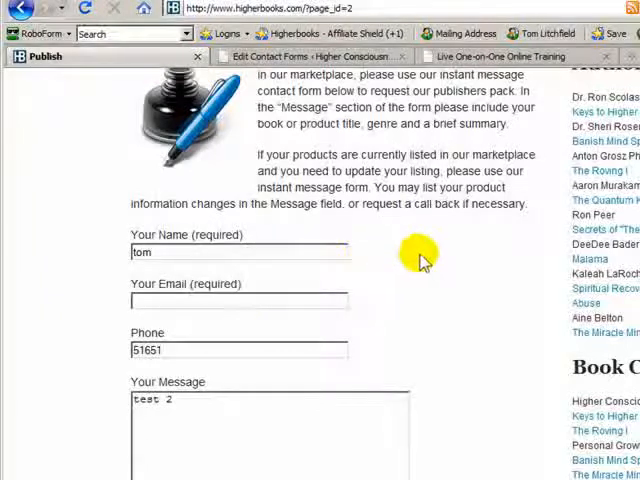
{"action": "mouse_move", "coordinate": [420, 256]}
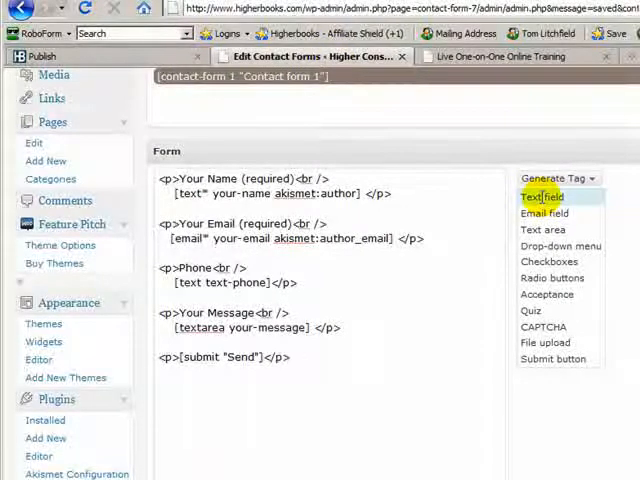
- Give the your-name text field tag a size of 50 and return to the live site
{"action": "left_click", "coordinate": [542, 196]}
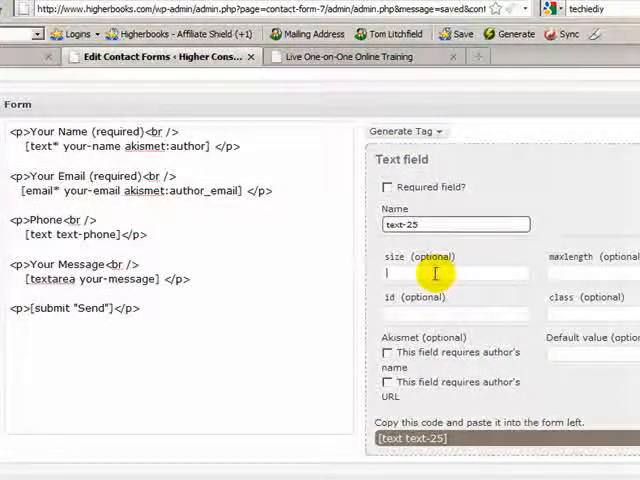
{"action": "mouse_move", "coordinate": [532, 250]}
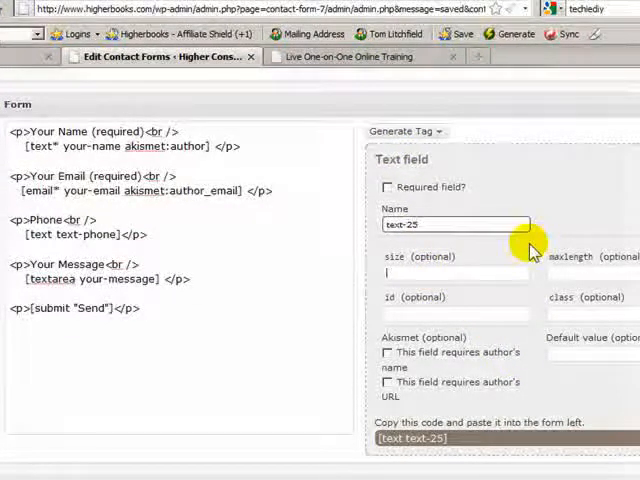
{"action": "type", "text": "50"}
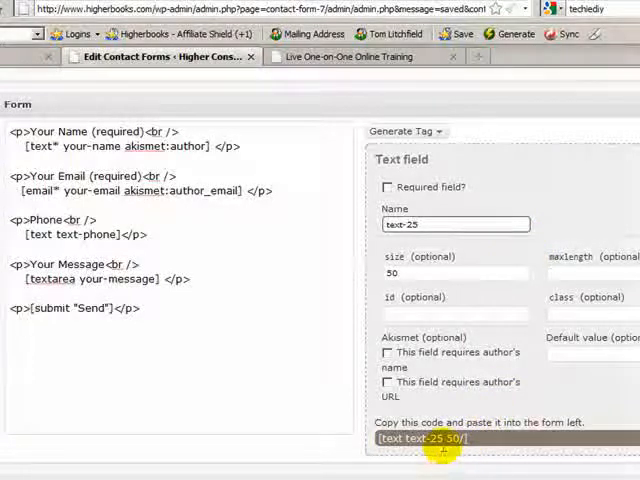
{"action": "mouse_move", "coordinate": [448, 460]}
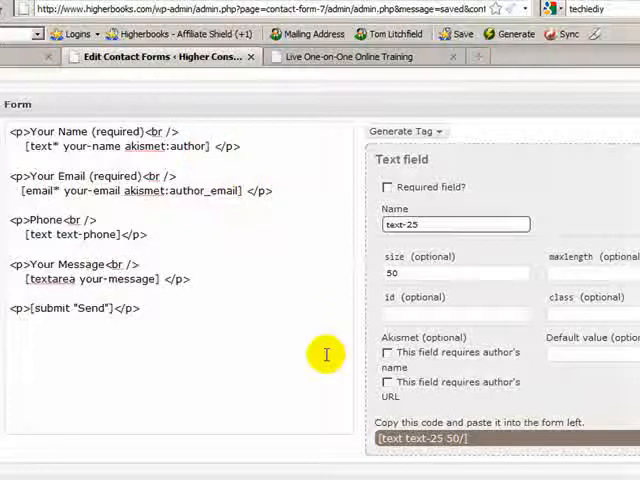
{"action": "type", "text": "50/"}
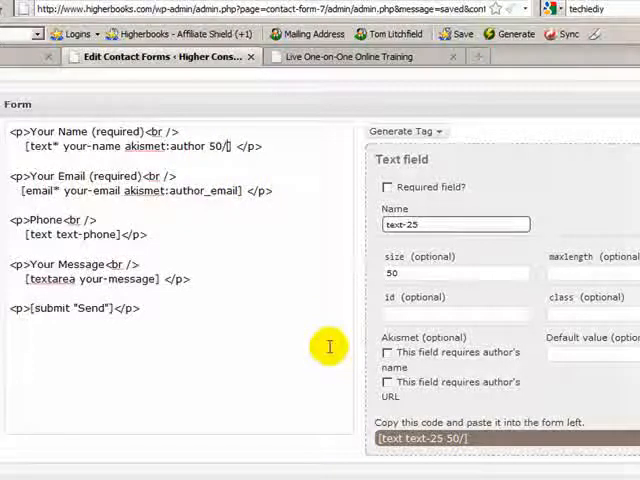
{"action": "left_click", "coordinate": [388, 352]}
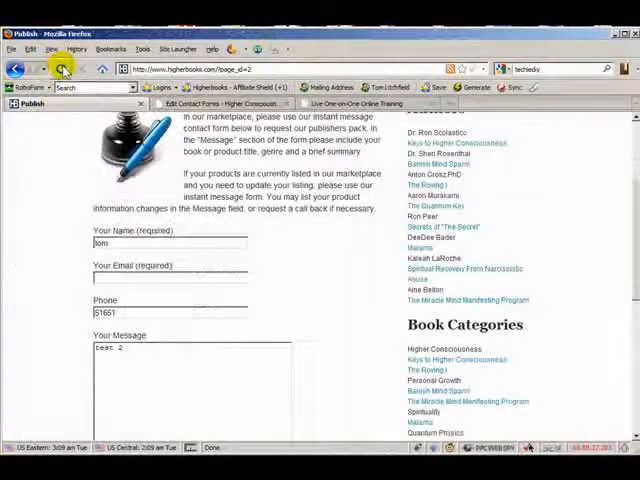
- Save Contact form 1 in the editor and scroll to its form and Mail sections
{"action": "left_click", "coordinate": [62, 68]}
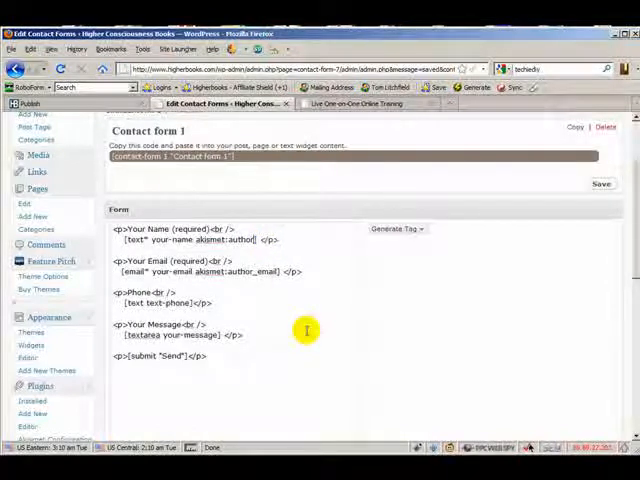
{"action": "left_click", "coordinate": [600, 184]}
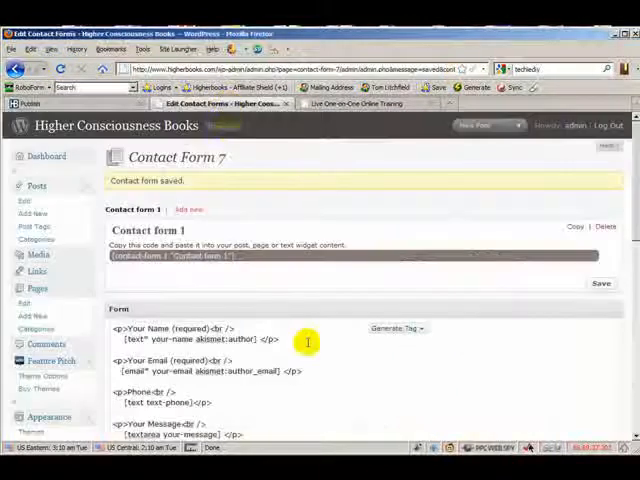
{"action": "scroll", "scroll_direction": "down", "scroll_amount": 3}
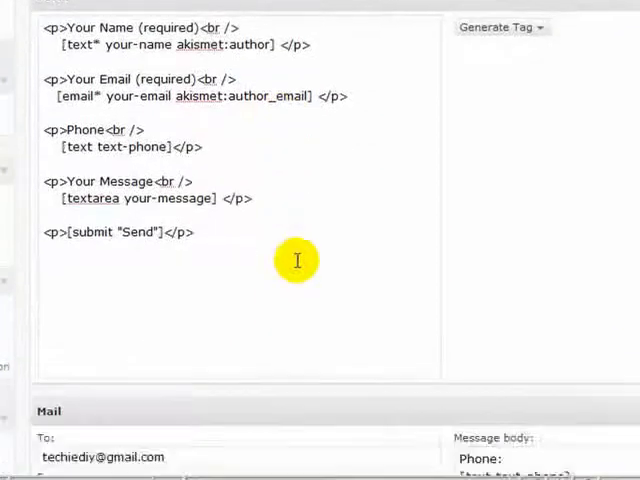
{"action": "double_click", "coordinate": [92, 198]}
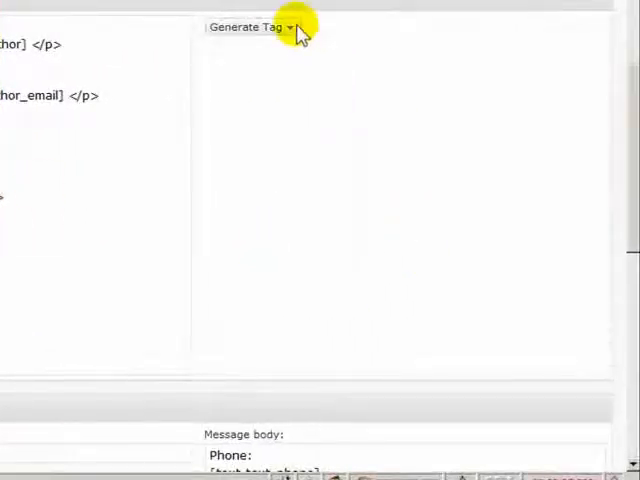
- Size the your-message text area 80 columns by 20 rows (80x20)
{"action": "left_click", "coordinate": [250, 28]}
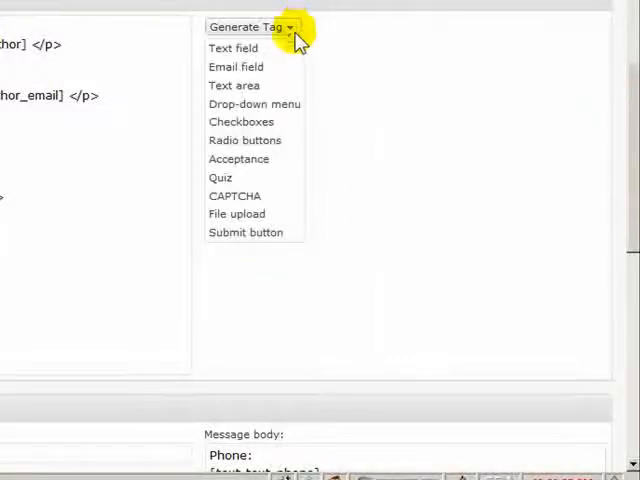
{"action": "left_click", "coordinate": [234, 84]}
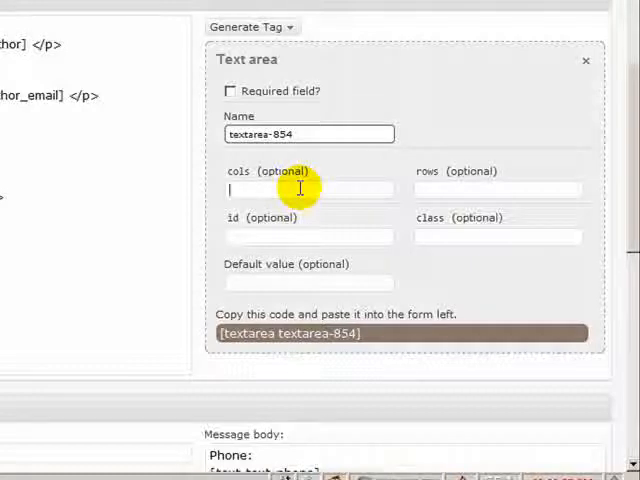
{"action": "type", "text": "80"}
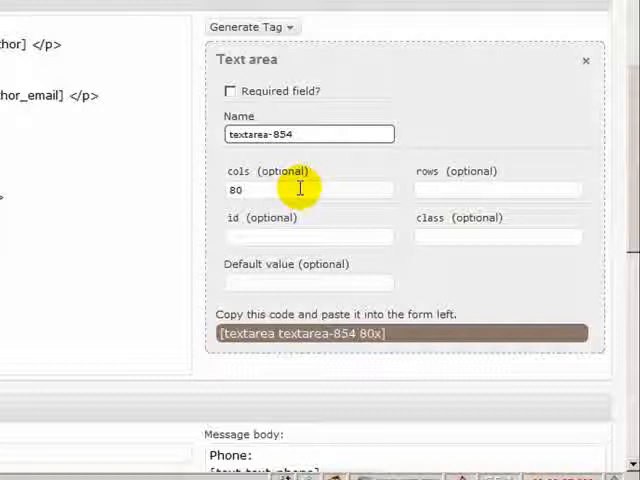
{"action": "type", "text": "20"}
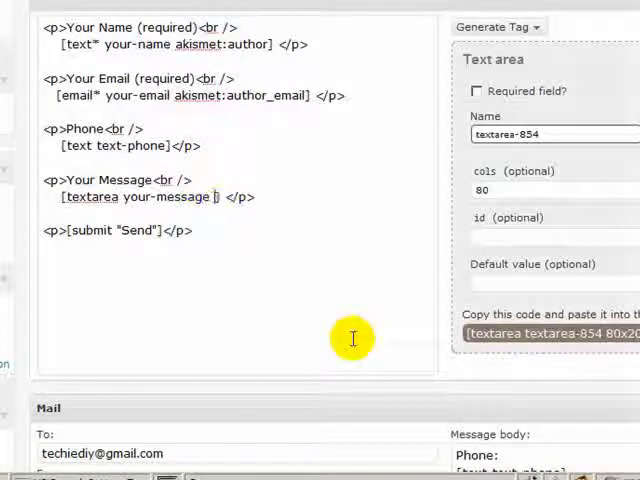
{"action": "type", "text": "80x20"}
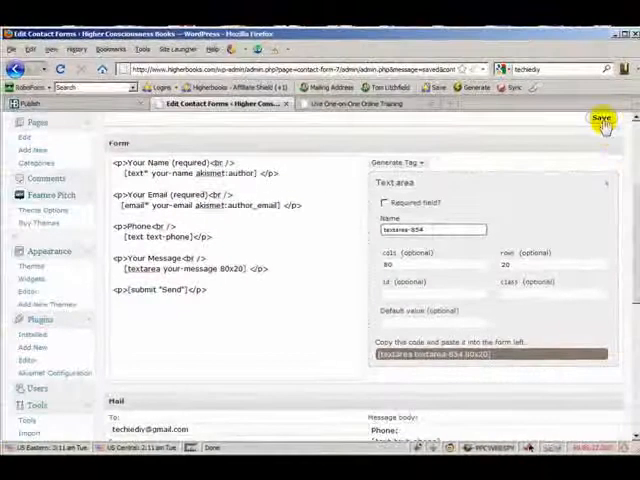
- Save the form with the new sizing and view the larger Message area on the live site
{"action": "left_click", "coordinate": [602, 116]}
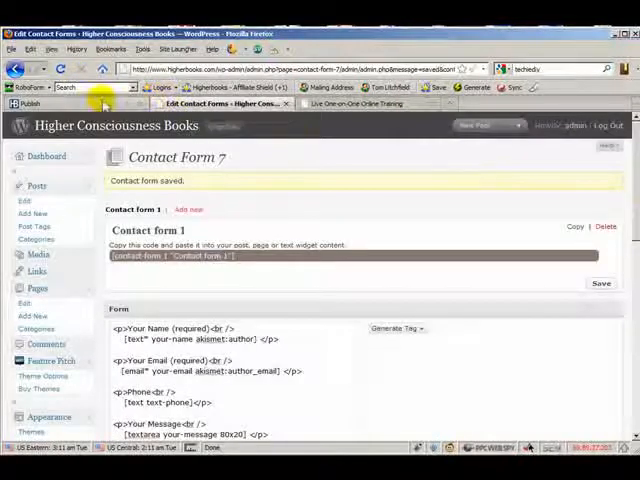
{"action": "left_click", "coordinate": [16, 68]}
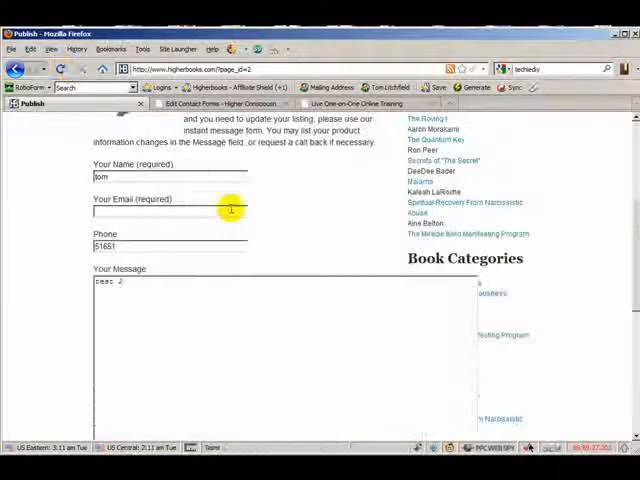
{"action": "scroll", "scroll_direction": "down", "scroll_amount": 3}
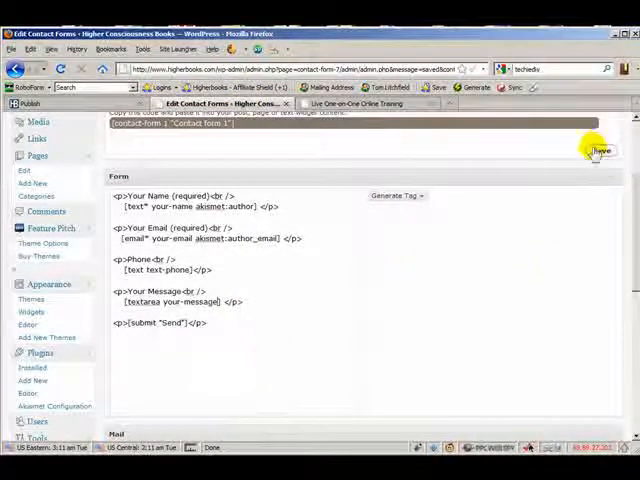
- Fill the live contact form with test name, email, phone and message 'test 2', scrolled to Send
{"action": "left_click", "coordinate": [600, 150]}
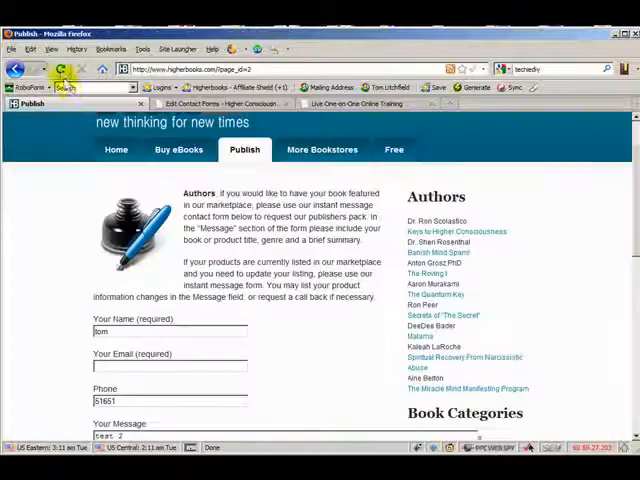
{"action": "scroll", "scroll_direction": "down", "scroll_amount": 3}
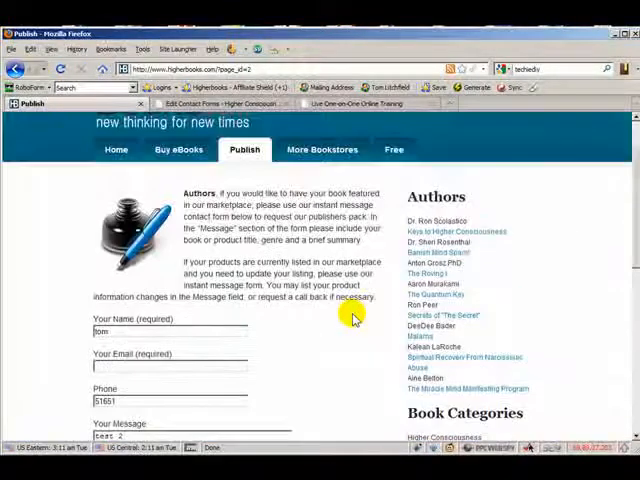
{"action": "scroll", "scroll_direction": "down", "scroll_amount": 3}
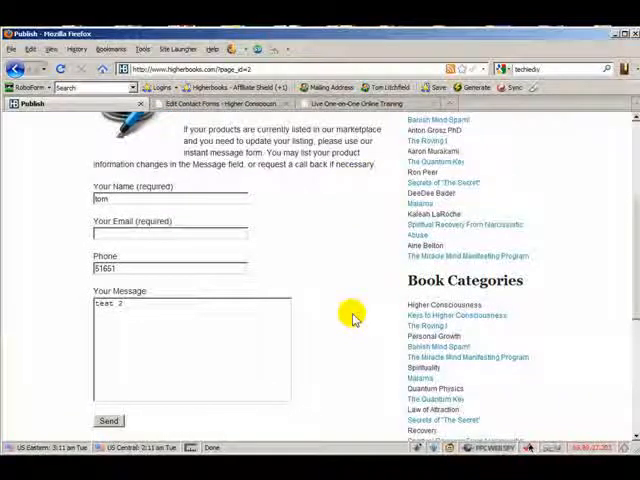
{"action": "mouse_move", "coordinate": [196, 304]}
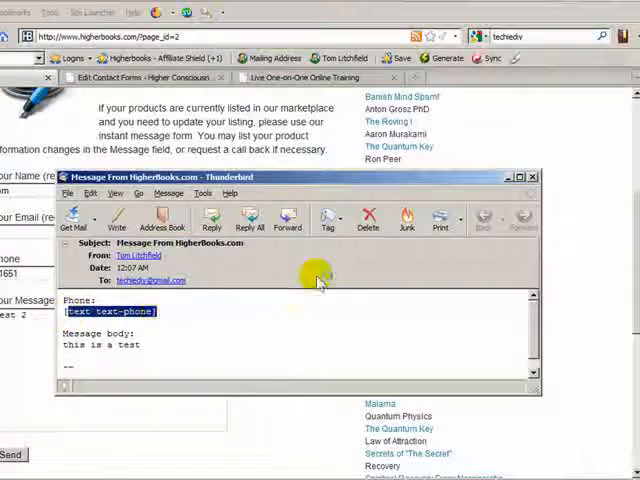
- Close the test email showing the raw [text text-phone] tag and return to the form editor
{"action": "left_click", "coordinate": [532, 176]}
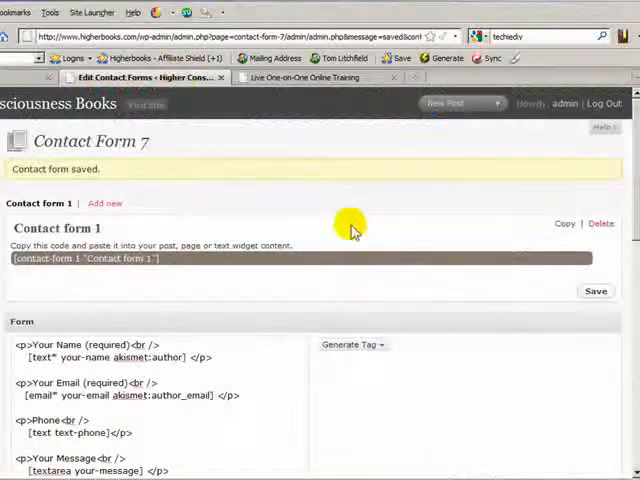
{"action": "scroll", "scroll_direction": "down", "scroll_amount": 3}
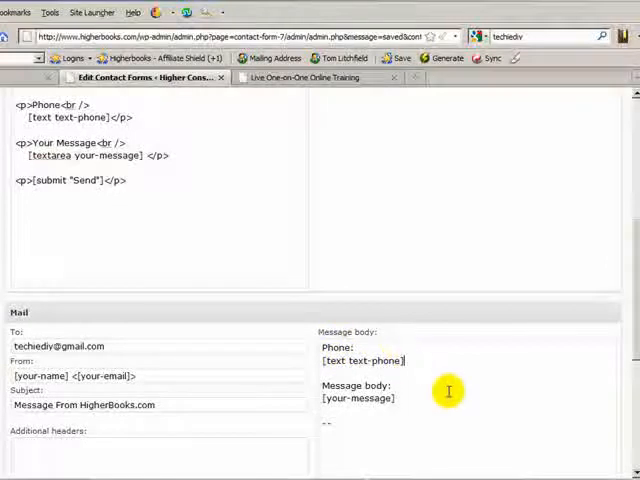
{"action": "scroll", "scroll_direction": "down", "scroll_amount": 3}
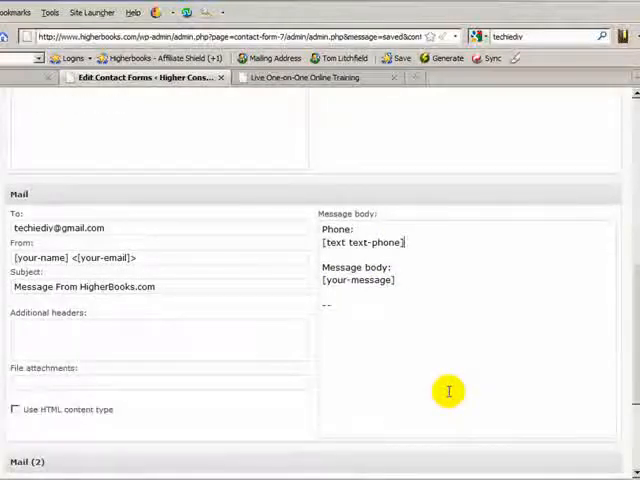
{"action": "scroll", "scroll_direction": "down", "scroll_amount": 3}
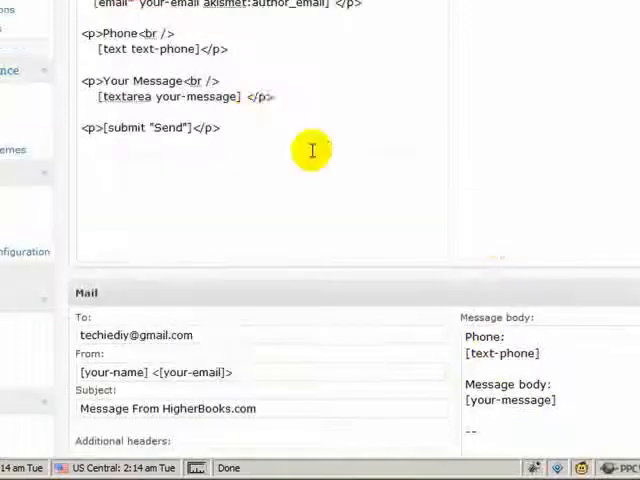
{"action": "scroll", "scroll_direction": "down", "scroll_amount": 3}
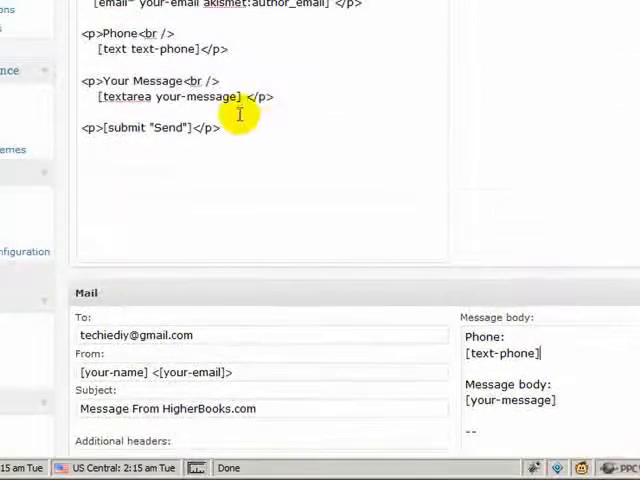
{"action": "double_click", "coordinate": [140, 48]}
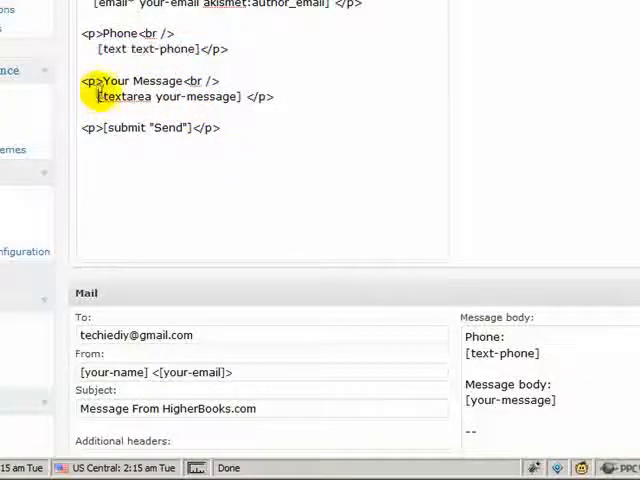
{"action": "double_click", "coordinate": [120, 96]}
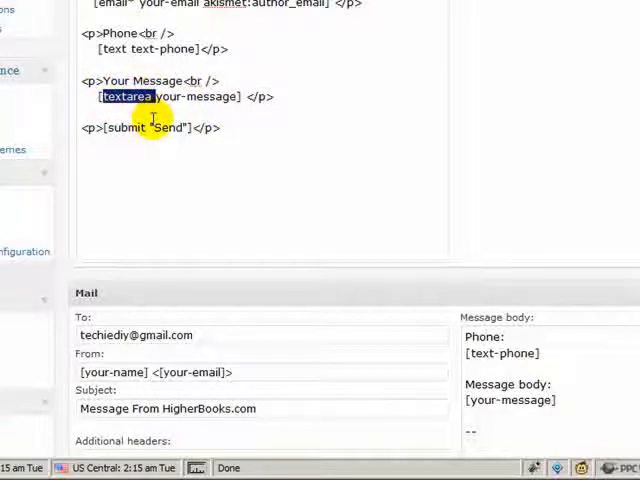
{"action": "scroll", "scroll_direction": "down", "scroll_amount": 3}
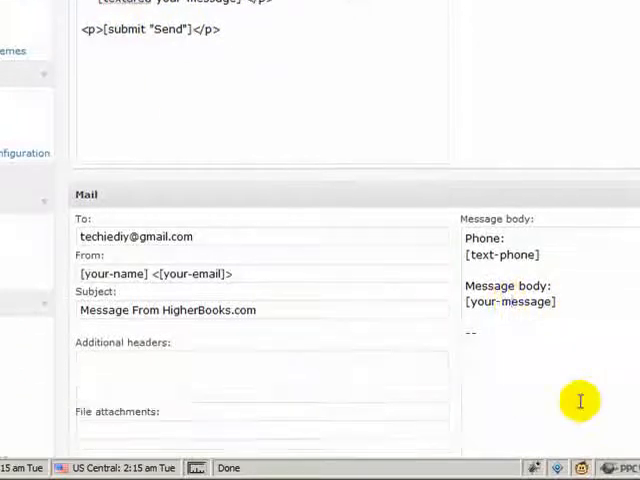
{"action": "mouse_move", "coordinate": [576, 296]}
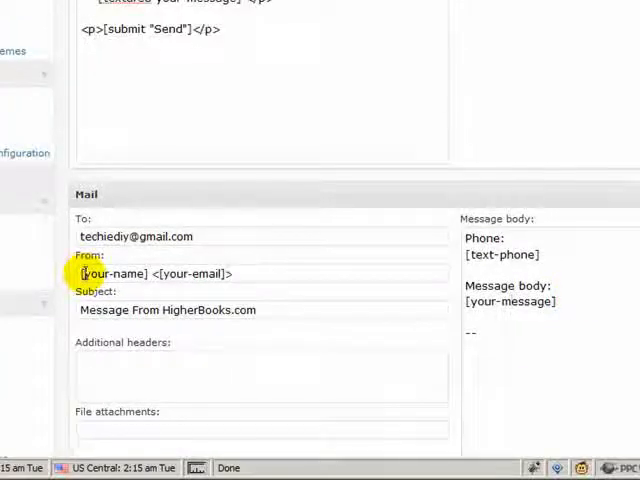
{"action": "scroll", "scroll_direction": "down", "scroll_amount": 3}
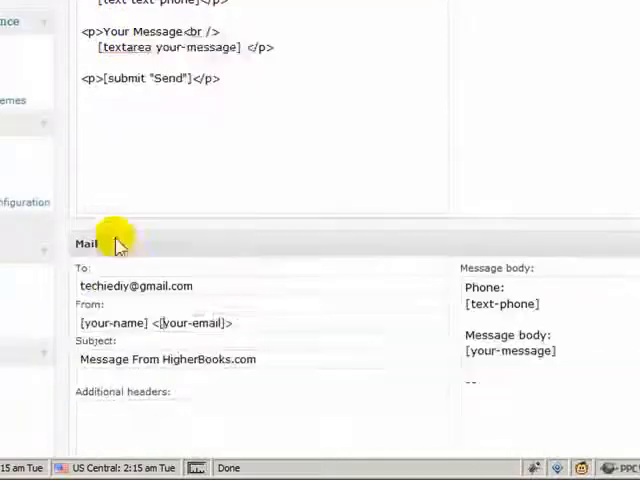
{"action": "scroll", "scroll_direction": "down", "scroll_amount": 3}
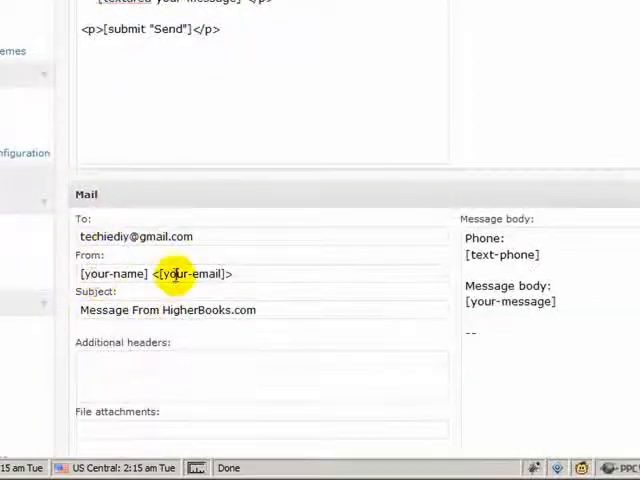
{"action": "scroll", "scroll_direction": "down", "scroll_amount": 3}
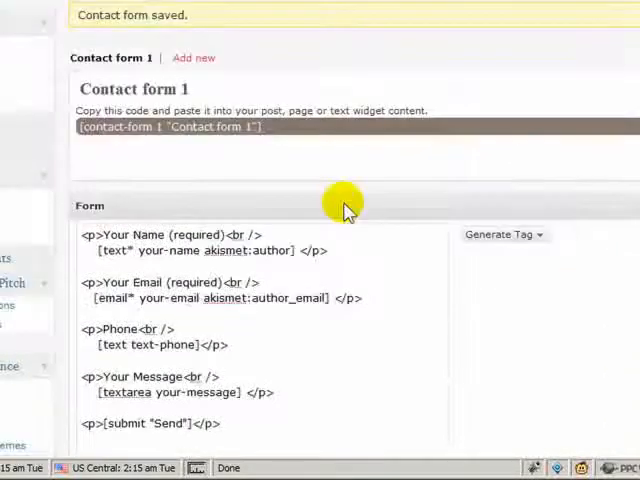
- Send a new test submission with name, email, phone number and message from the Publish page form
{"action": "scroll", "scroll_direction": "down", "scroll_amount": 3}
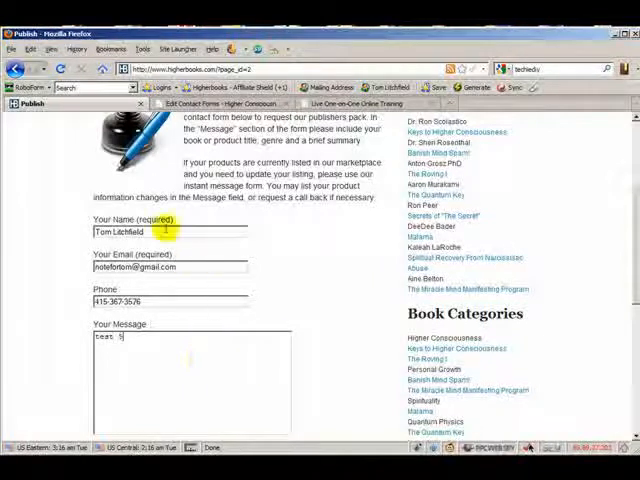
{"action": "scroll", "scroll_direction": "down", "scroll_amount": 3}
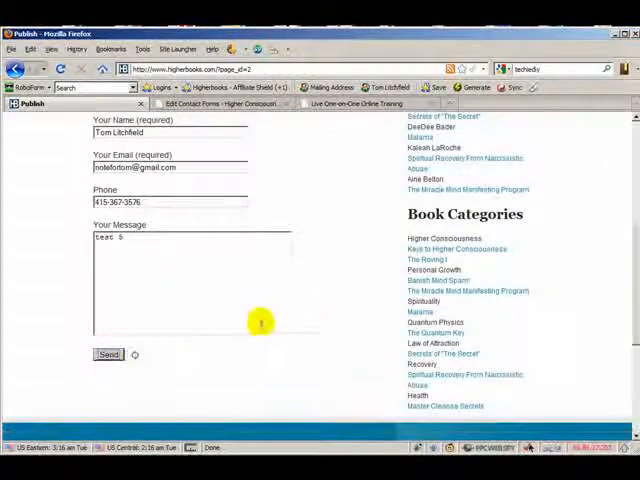
{"action": "left_click", "coordinate": [108, 354]}
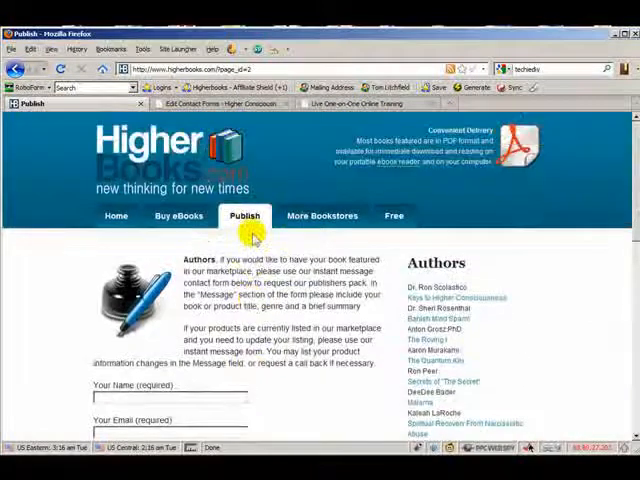
{"action": "scroll", "scroll_direction": "down", "scroll_amount": 3}
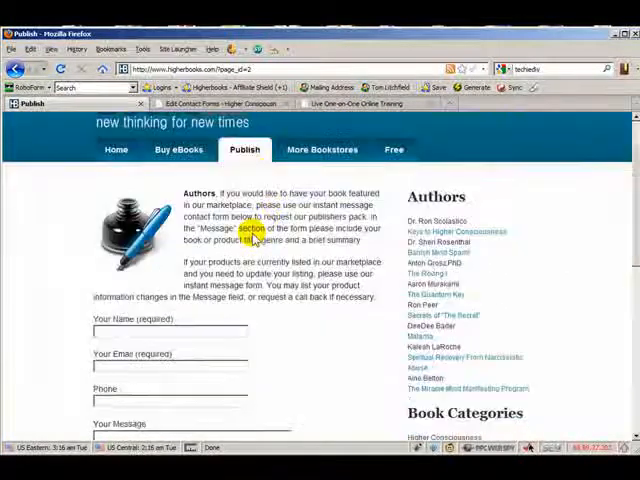
{"action": "scroll", "scroll_direction": "down", "scroll_amount": 3}
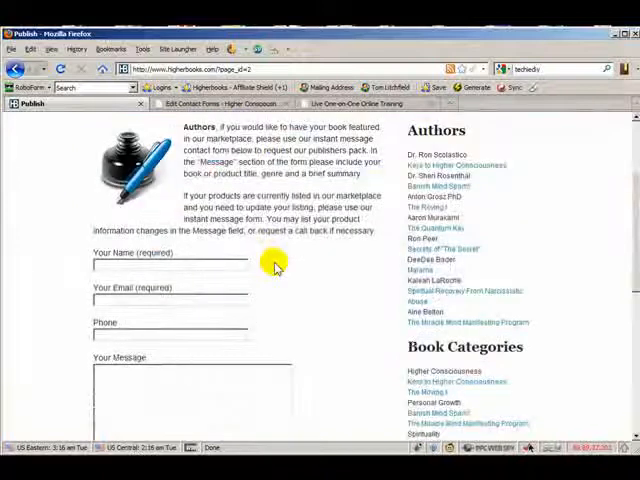